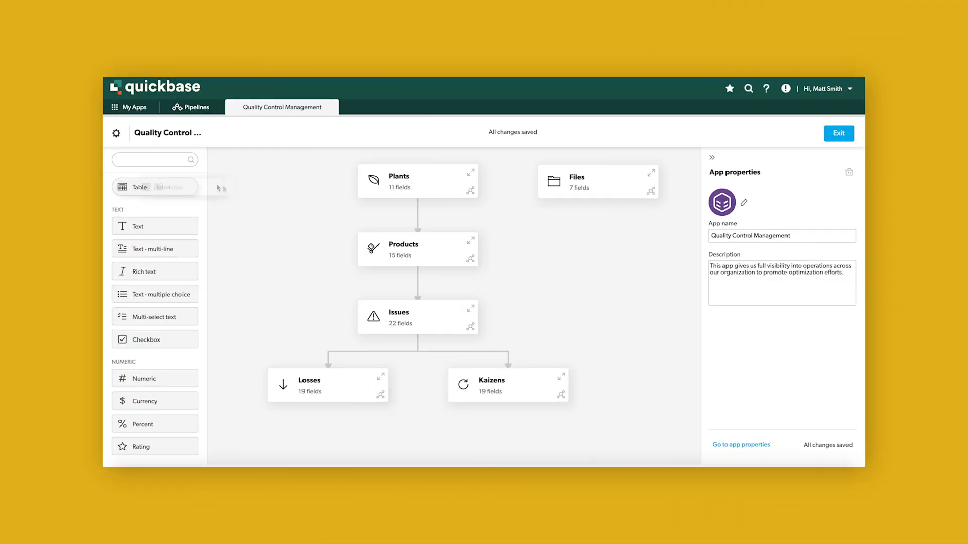
type("Managers")
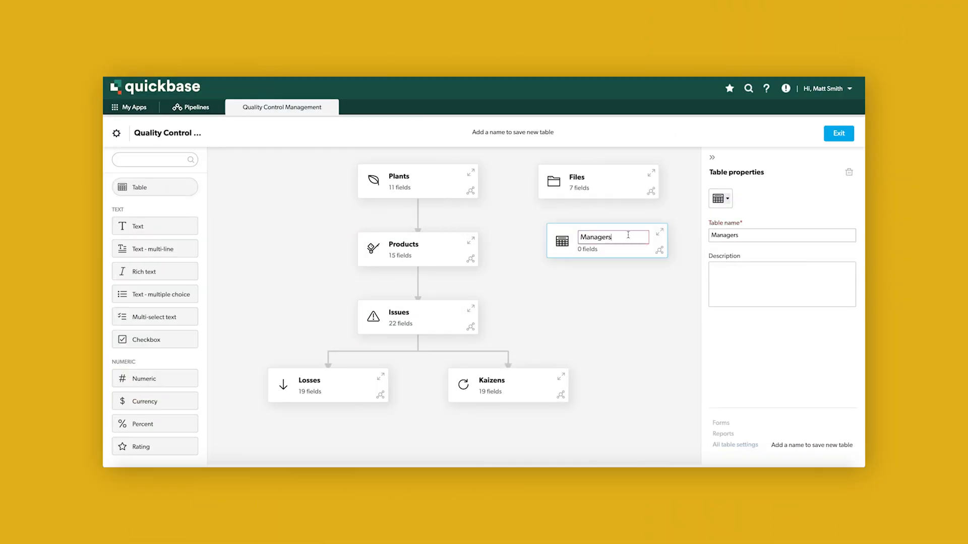